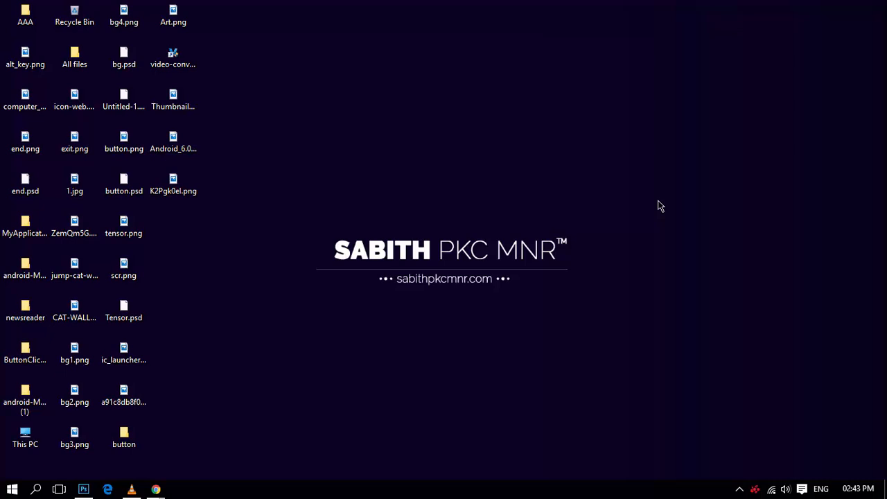
mouse_move(108, 489)
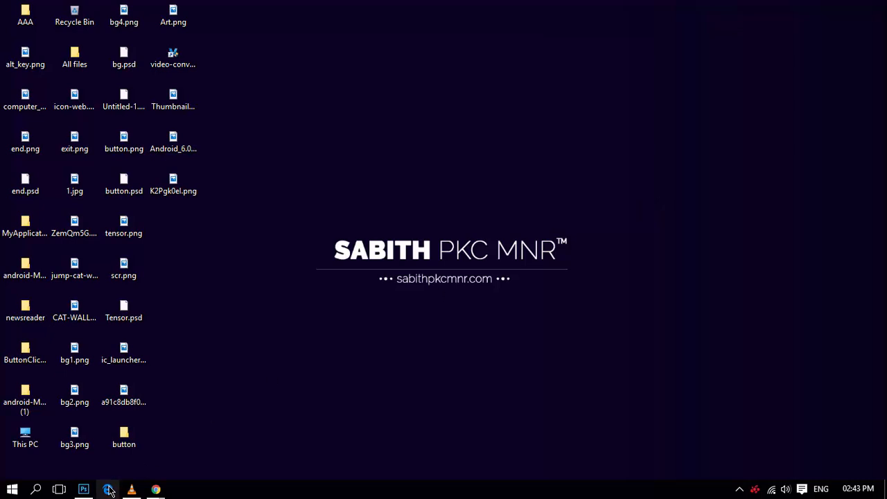
Step: Bring the Photoshop window with GitHub-Mark.png (Indexed mode) to the front
click(108, 490)
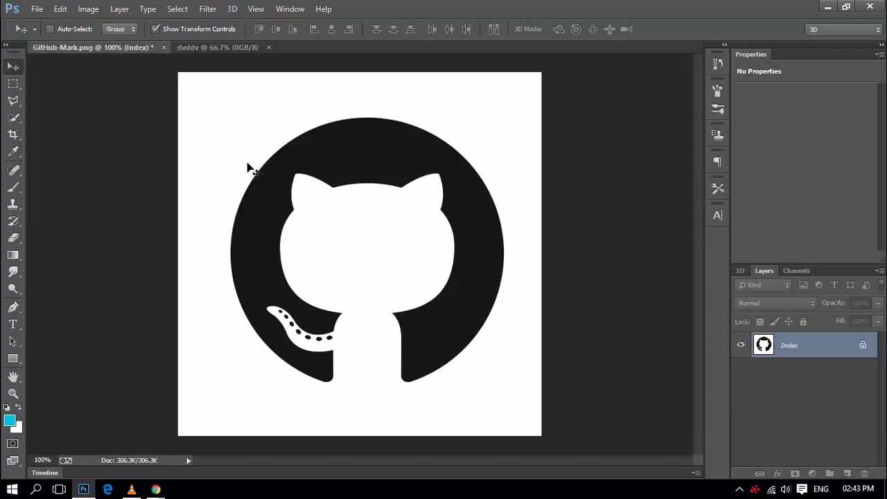
mouse_move(693, 347)
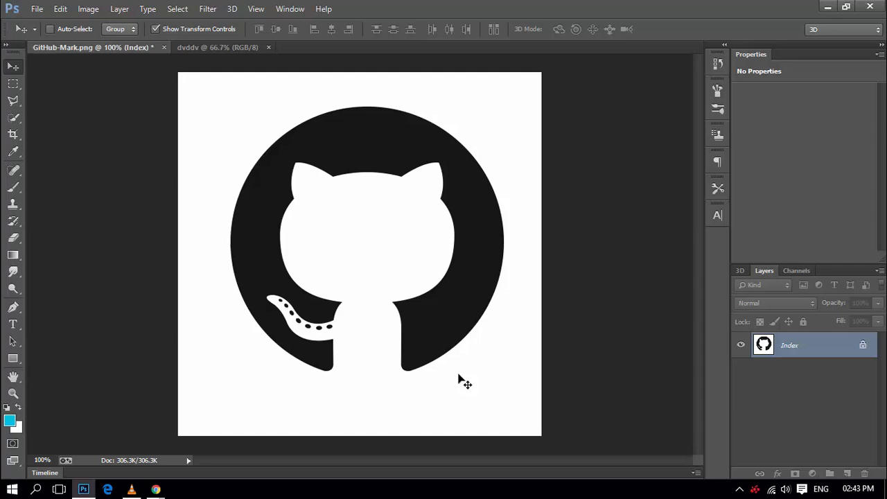
right_click(790, 345)
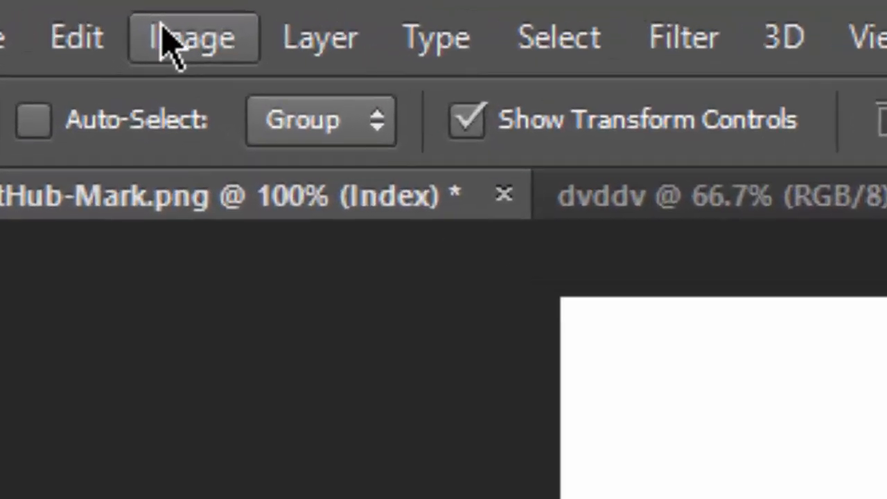
Step: Show the Image > Mode colour-mode choices for GitHub-Mark.png
click(182, 39)
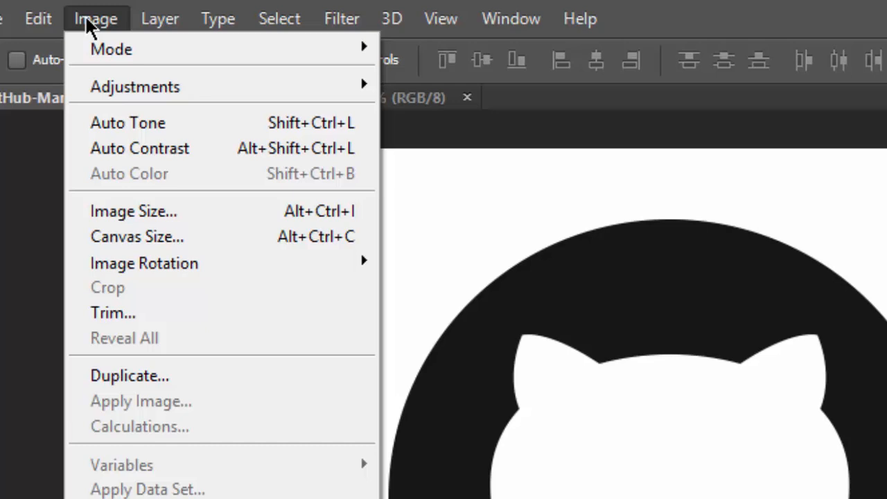
mouse_move(111, 48)
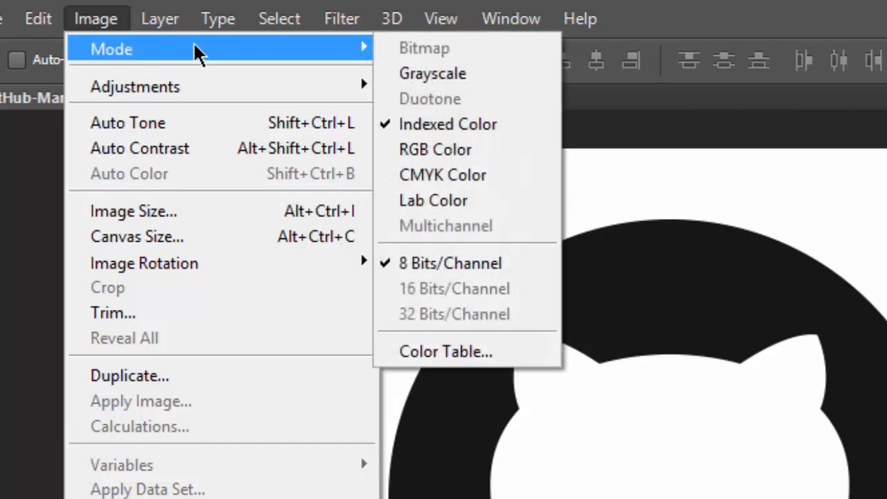
mouse_move(457, 99)
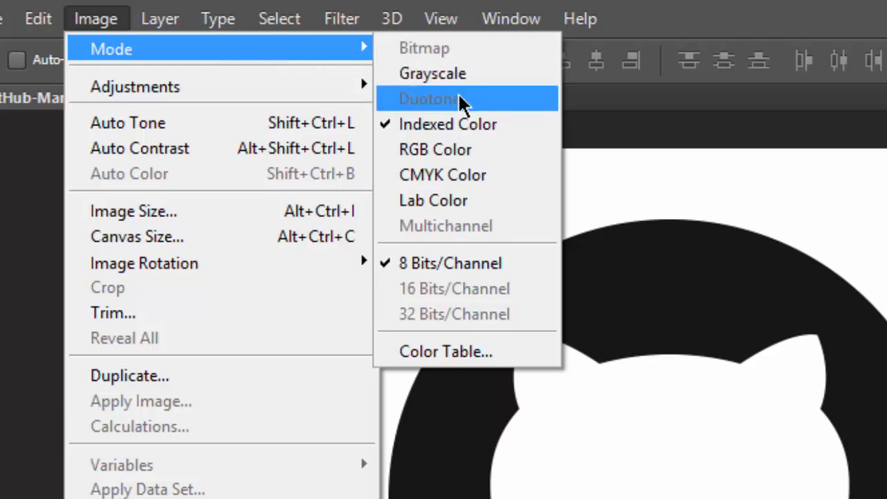
mouse_move(464, 174)
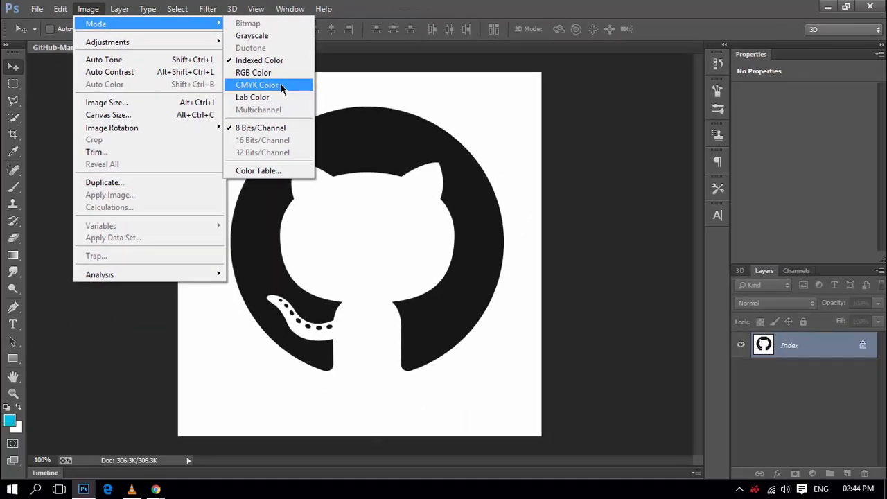
Step: Convert the image to CMYK Color without a profile and turn Background into an unlocked layer
click(258, 85)
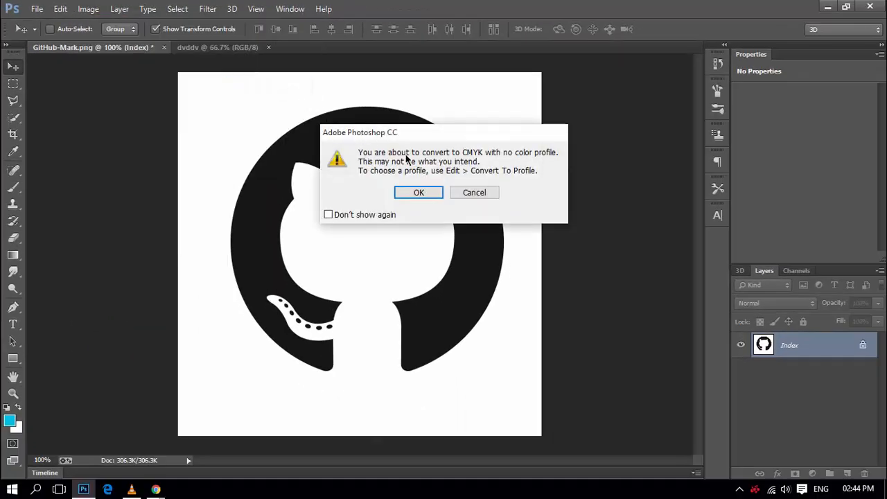
mouse_move(492, 160)
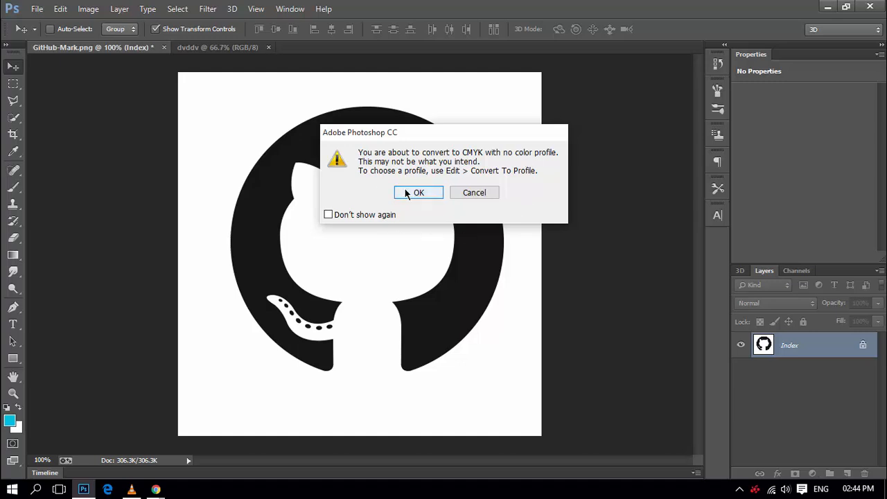
click(419, 191)
text(Back)
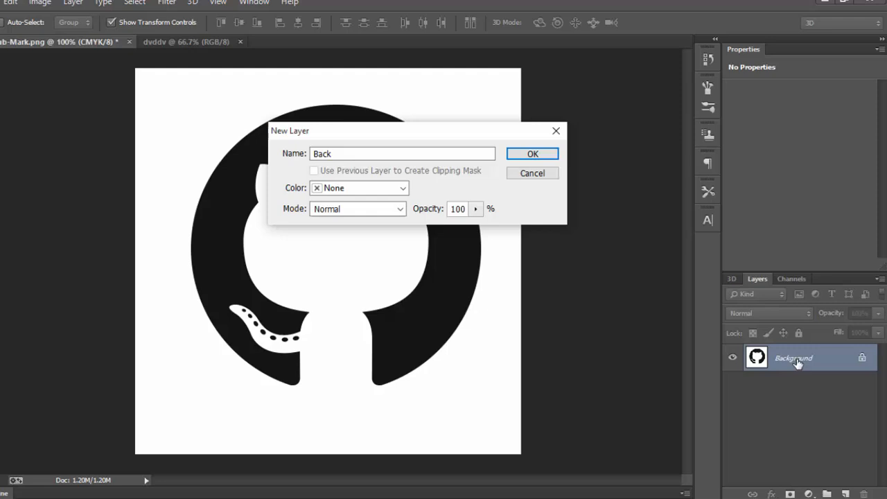
click(532, 153)
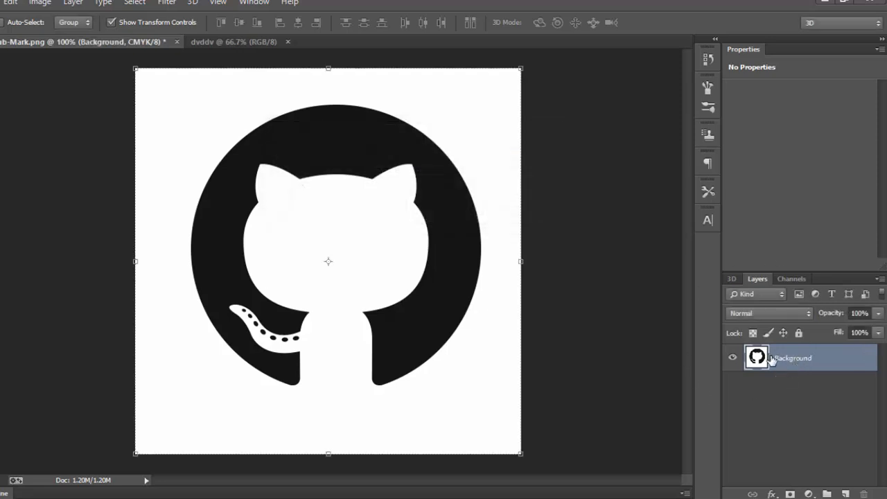
right_click(793, 358)
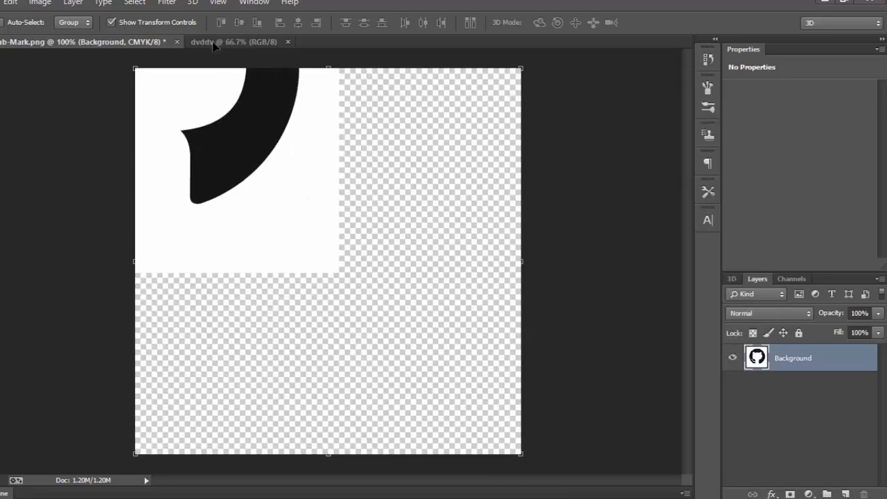
Step: Drop the GitHub logo layer into the dvddv document as a new layer
click(236, 41)
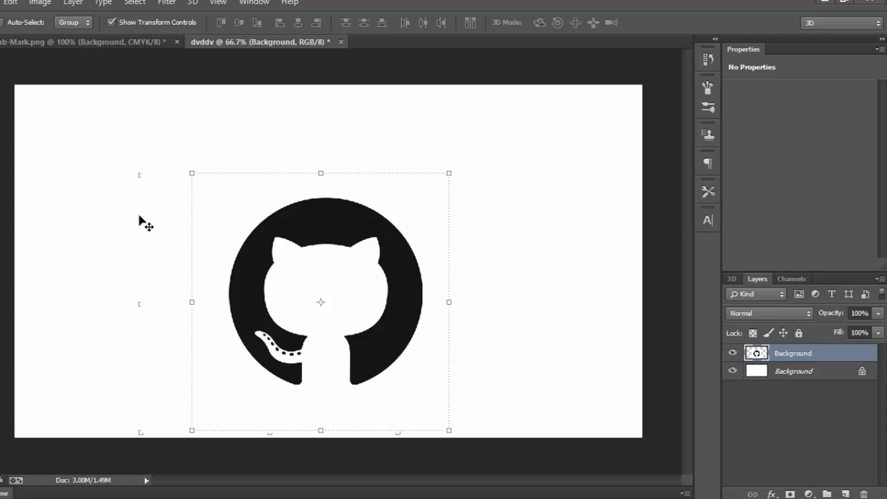